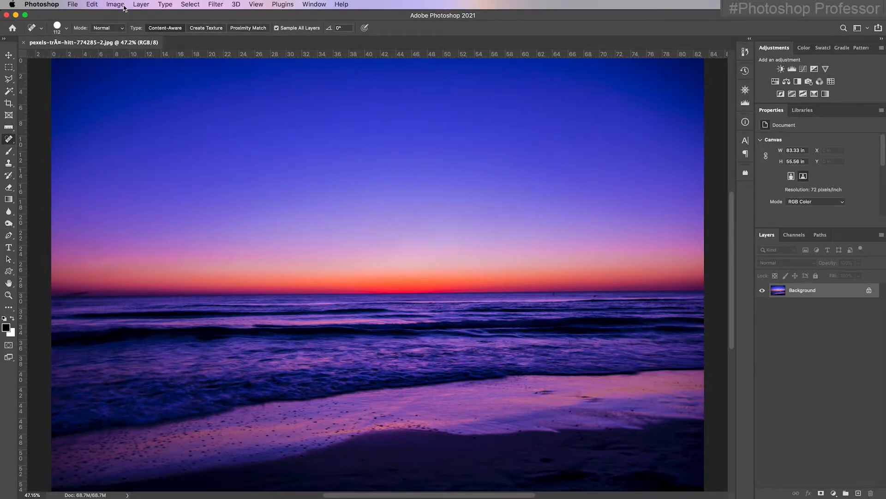
Set Canvas Size width to 166 inches with a centered anchor, adding white space on both sides
{"action": "left_click", "coordinate": [114, 5]}
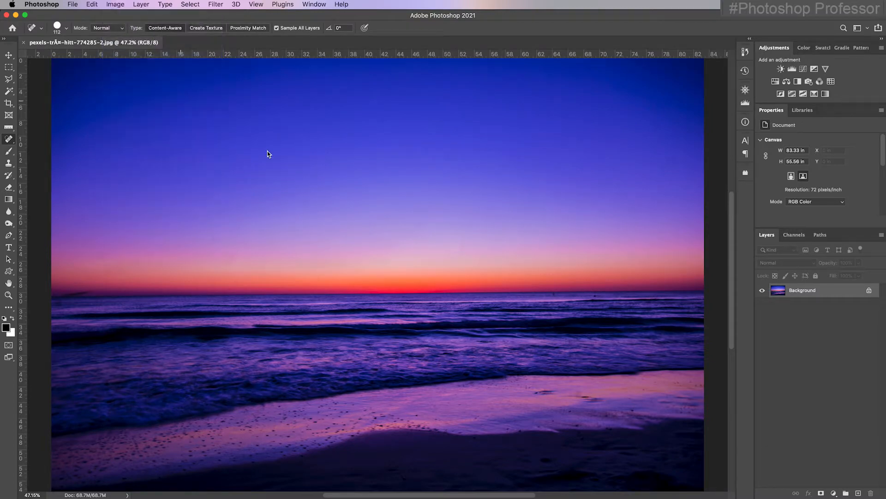
{"action": "left_click", "coordinate": [115, 3]}
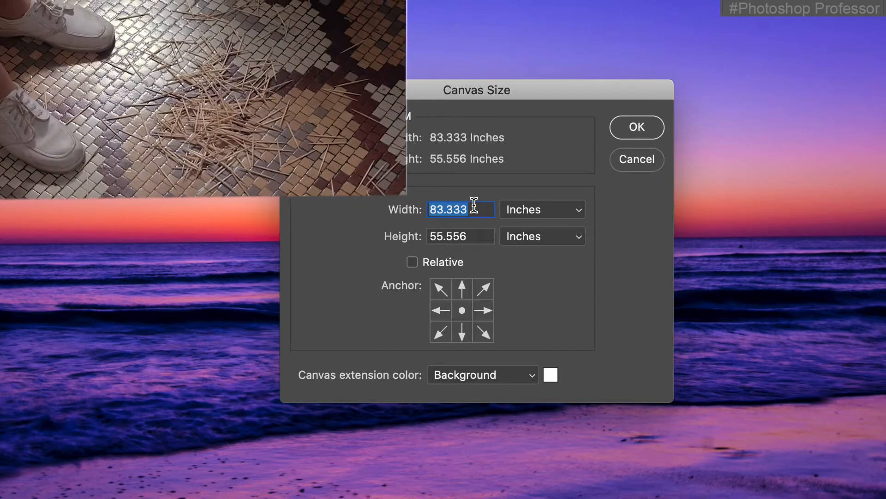
{"action": "type", "text": "166.666"}
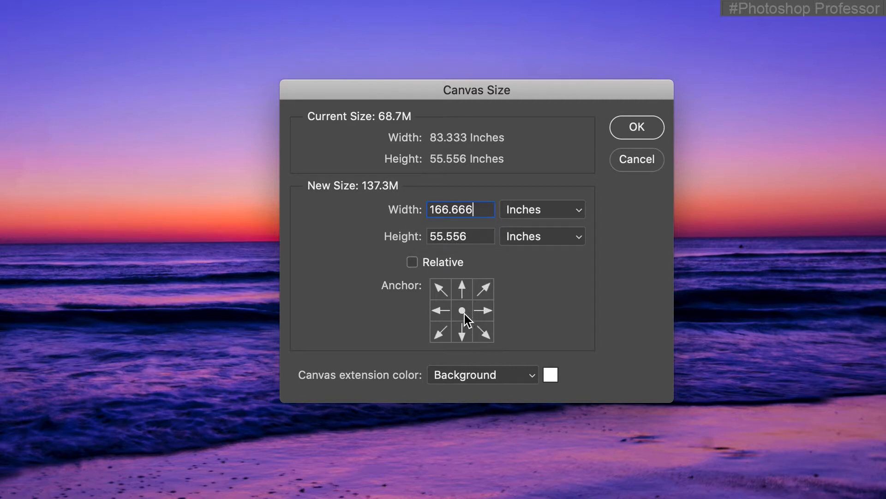
{"action": "left_click", "coordinate": [483, 310]}
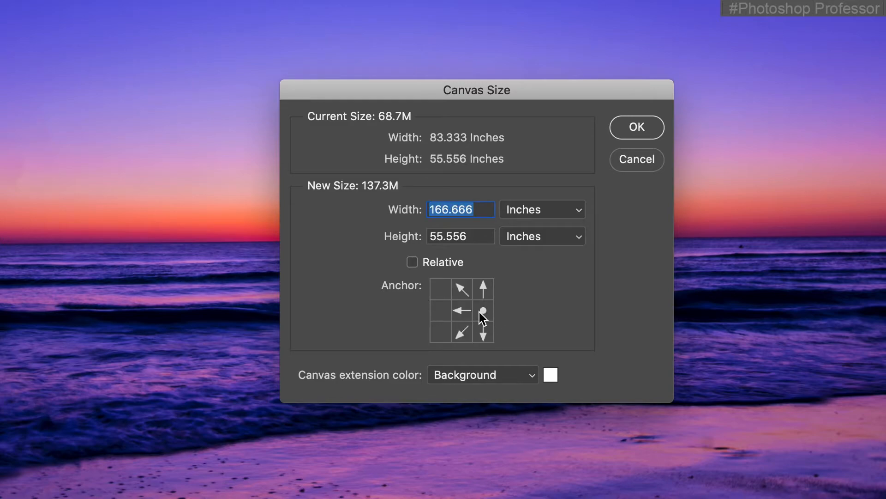
{"action": "left_click", "coordinate": [637, 127]}
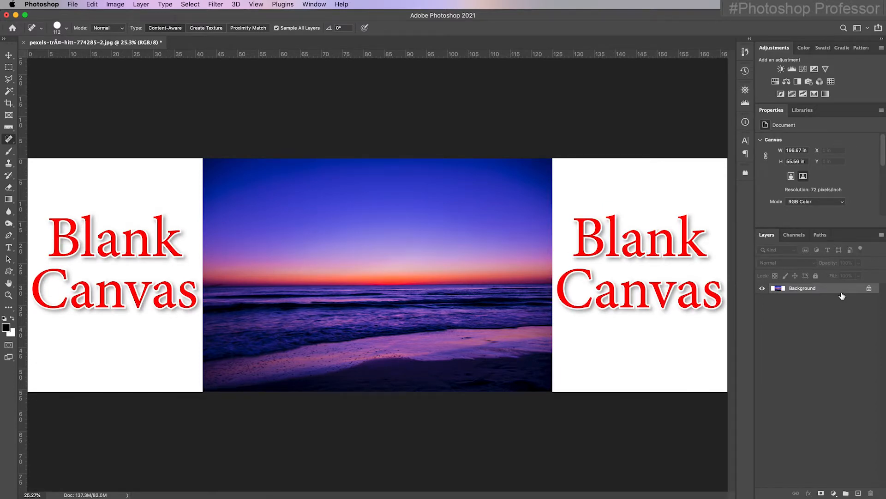
Undo the canvas change, duplicate the photo into Layer 1, and select Background
{"action": "key", "text": "cmd+z"}
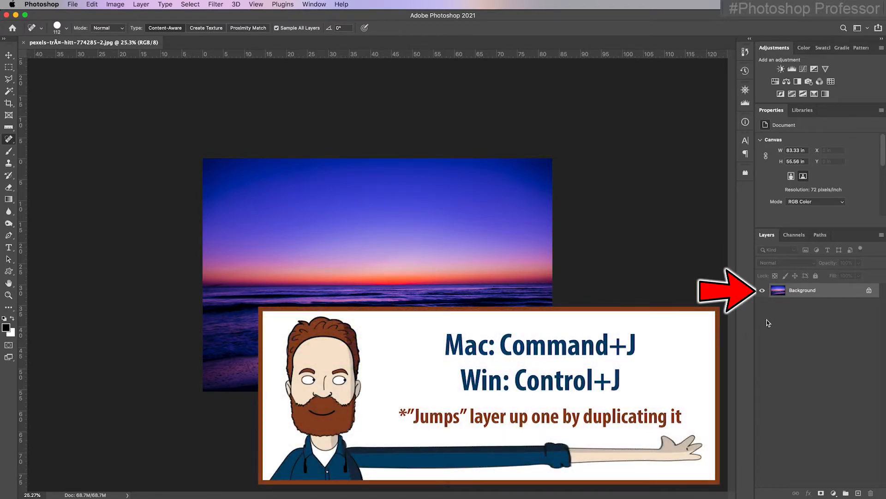
{"action": "key", "text": "cmd+j"}
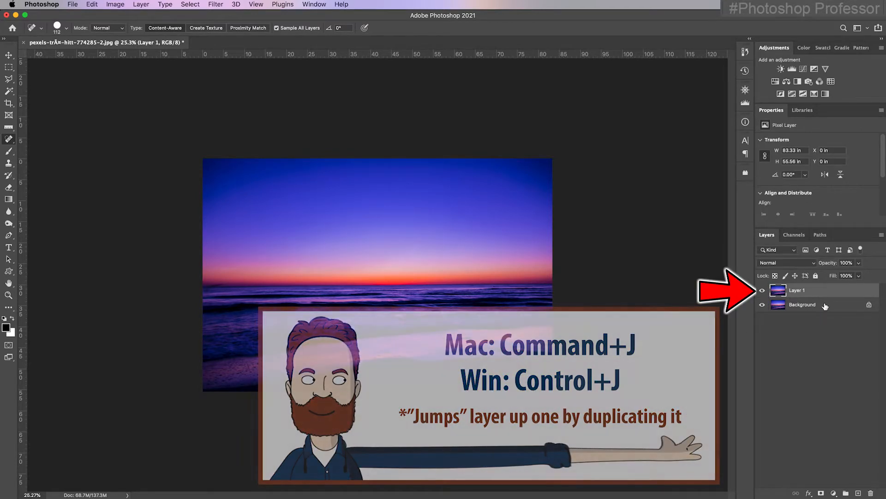
{"action": "left_click", "coordinate": [803, 304]}
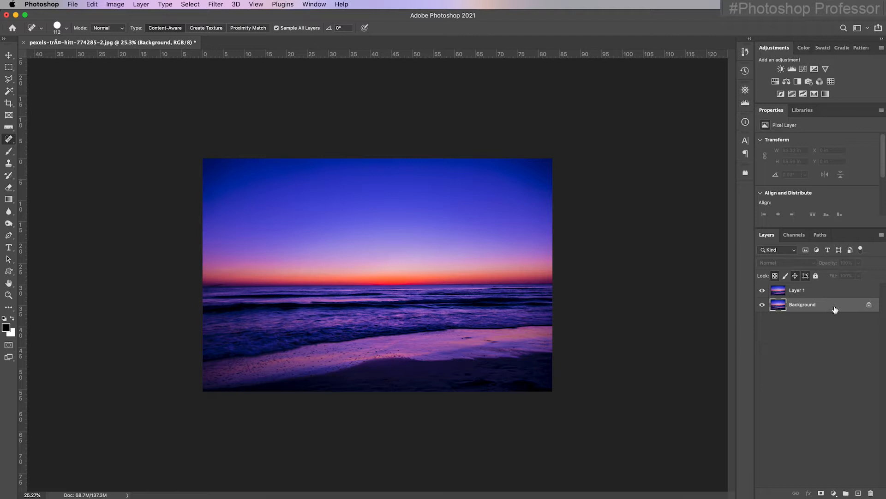
Mistakenly upscale the whole image via Image Size to 166.666 inches, then return to the Image menu
{"action": "left_click", "coordinate": [114, 4]}
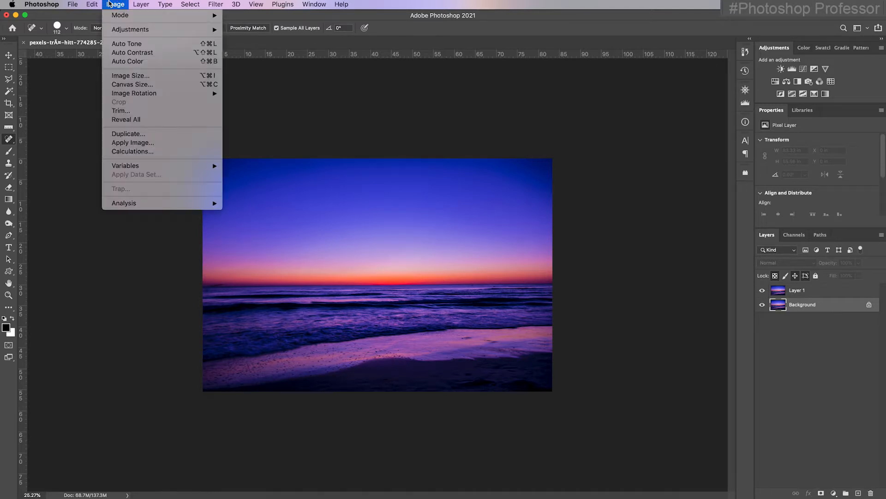
{"action": "mouse_move", "coordinate": [131, 74]}
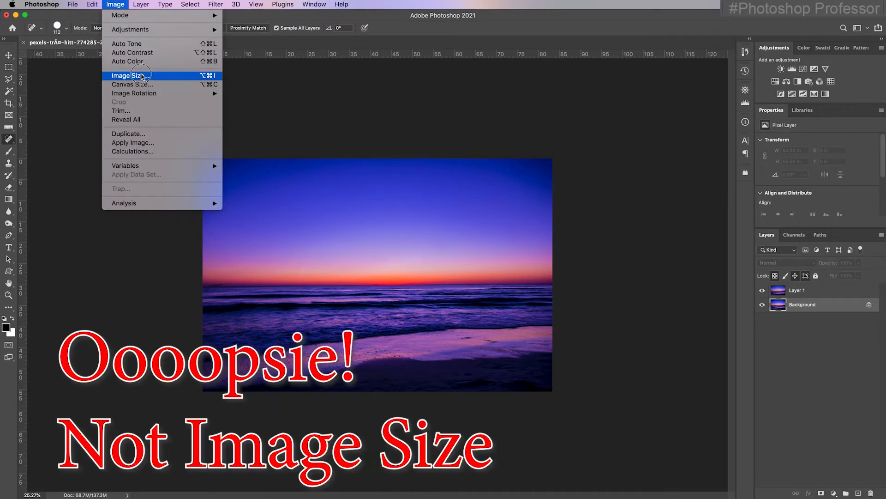
{"action": "left_click", "coordinate": [127, 75]}
{"action": "type", "text": "166.6"}
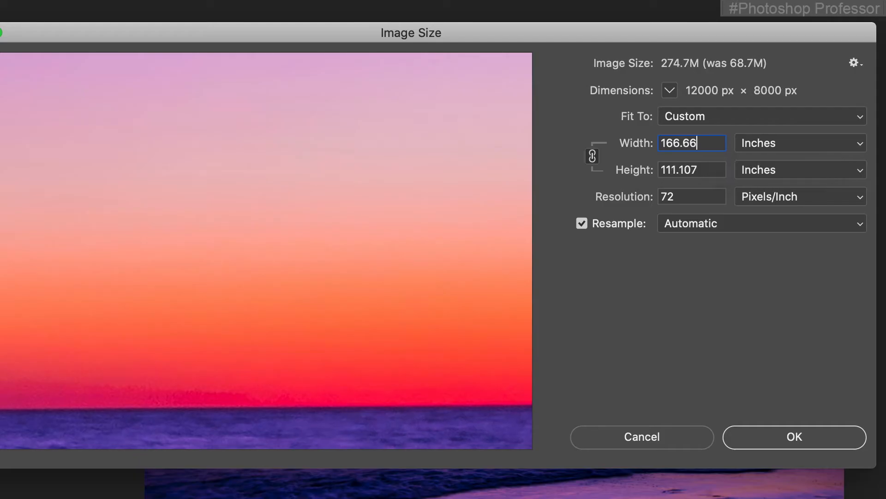
{"action": "type", "text": "6"}
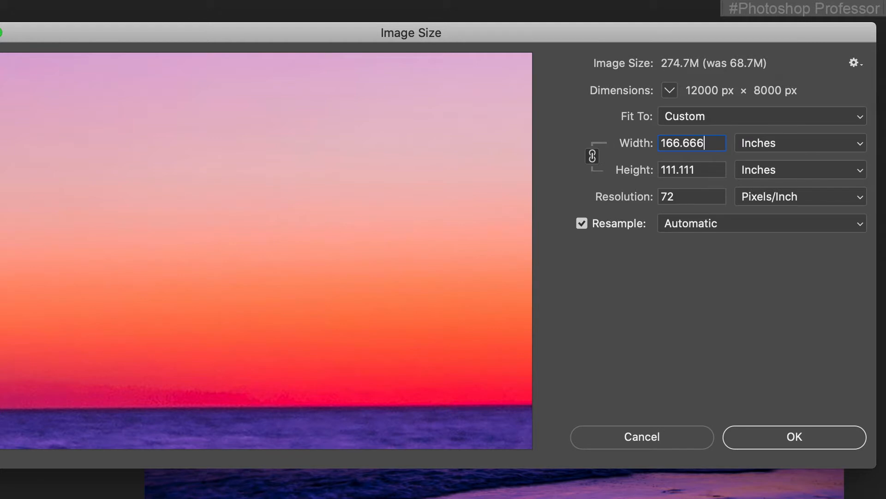
{"action": "mouse_move", "coordinate": [630, 283]}
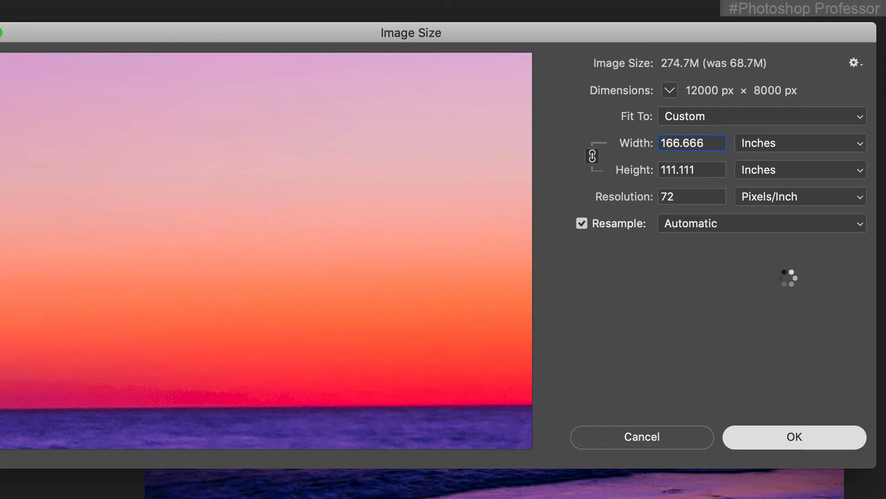
{"action": "left_click", "coordinate": [794, 437]}
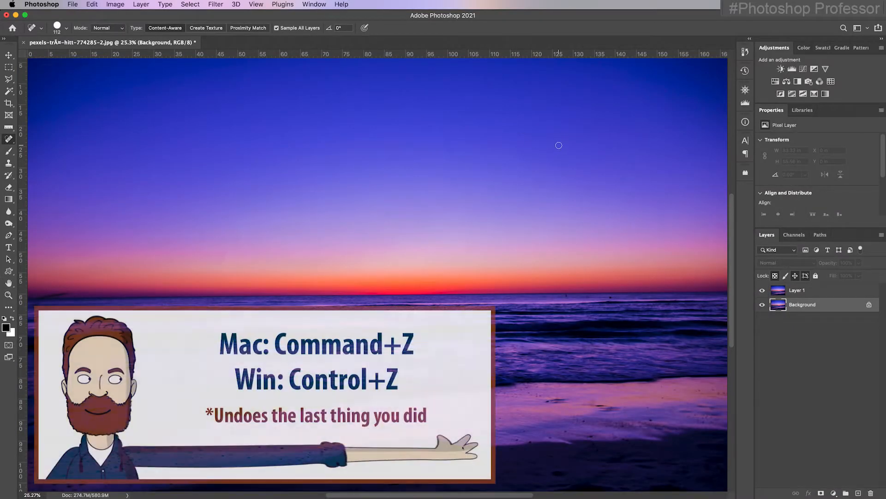
{"action": "left_click", "coordinate": [115, 5]}
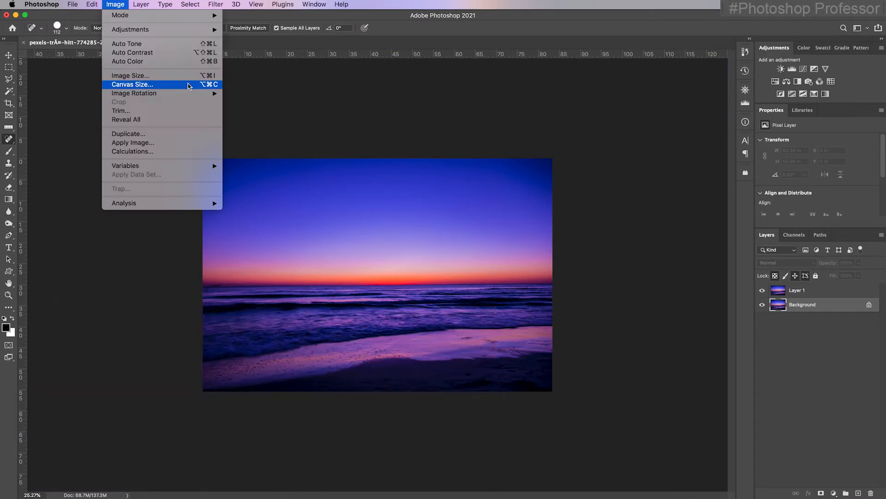
Widen the canvas to 166 inches with the photo anchored at the middle-left
{"action": "left_click", "coordinate": [132, 84]}
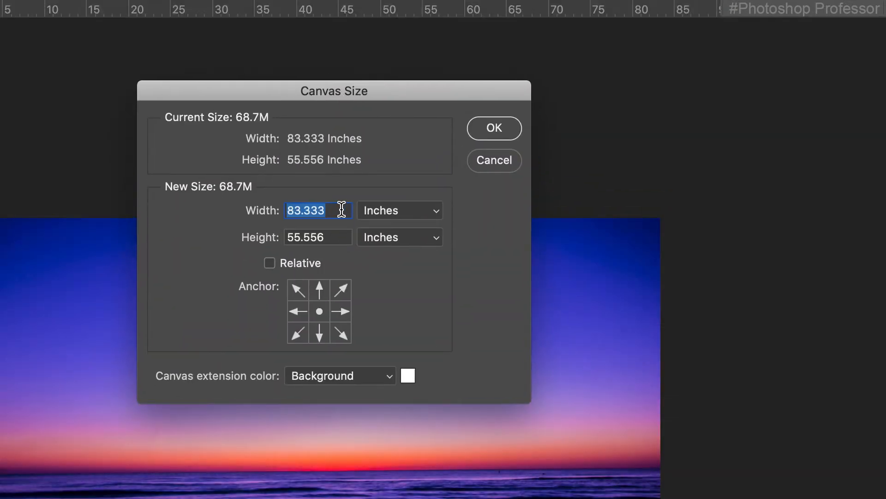
{"action": "type", "text": "166"}
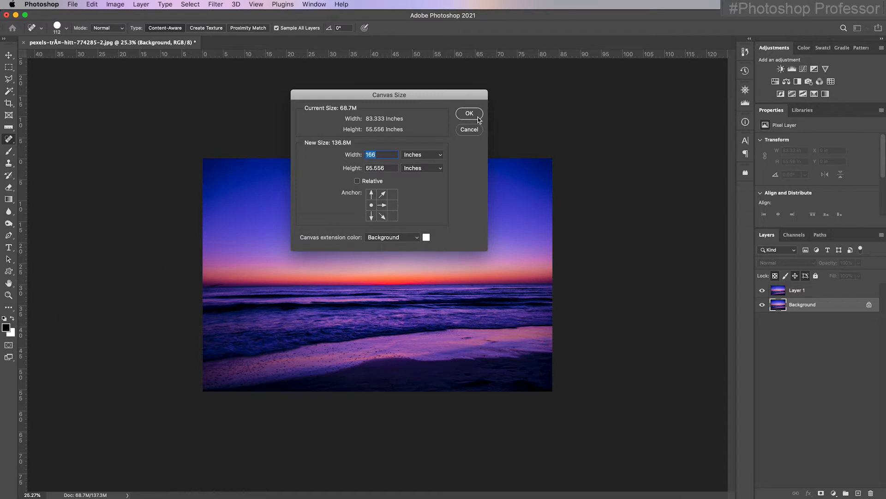
{"action": "left_click", "coordinate": [469, 113]}
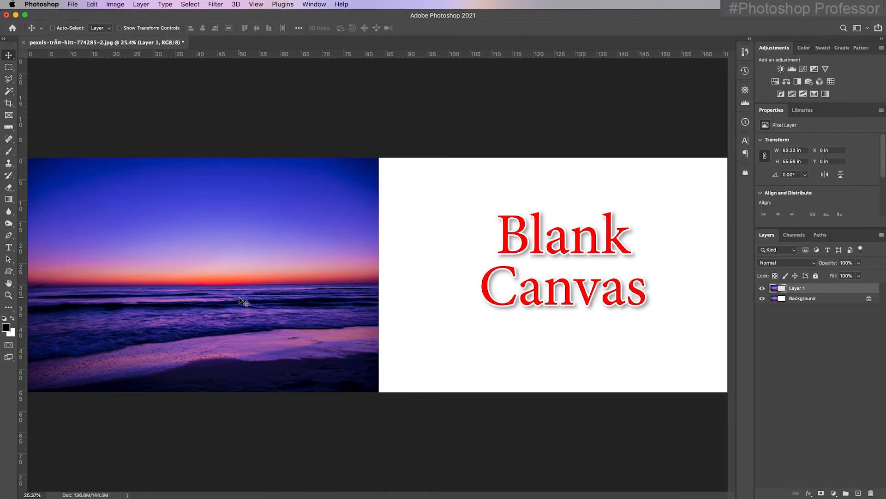
{"action": "mouse_move", "coordinate": [364, 317]}
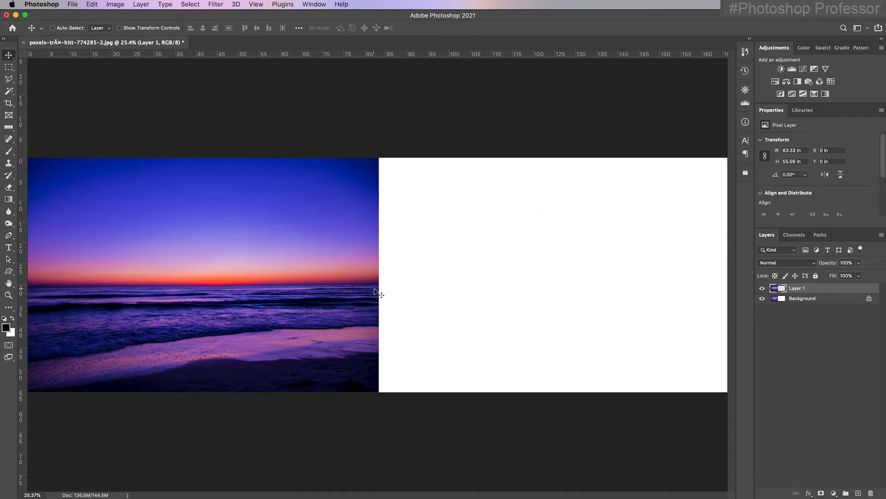
{"action": "mouse_move", "coordinate": [348, 277]}
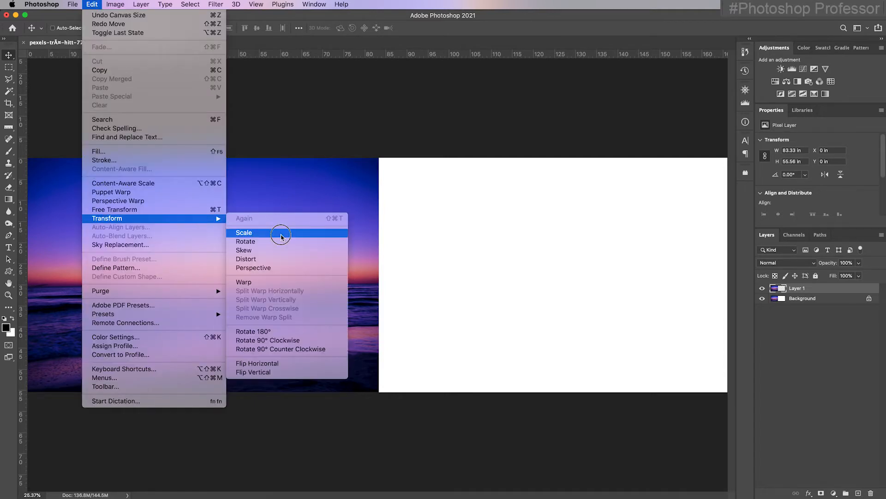
Scale Layer 1 horizontally to about 166.47 inches so it fills the widened canvas
{"action": "left_click", "coordinate": [243, 233]}
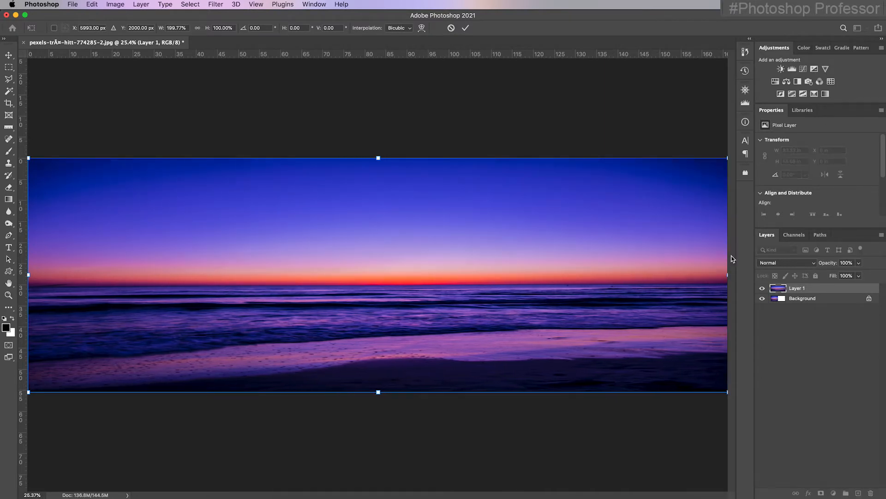
{"action": "left_click", "coordinate": [465, 28]}
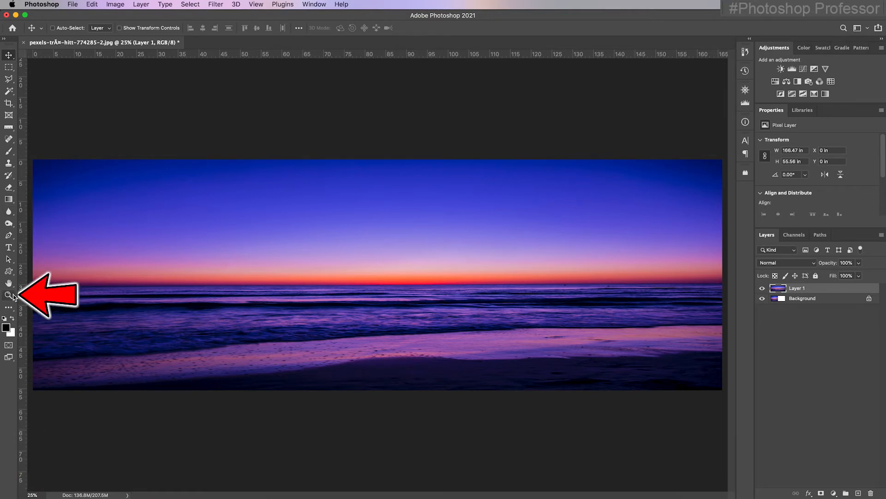
Zoom to 100% then 400% into the sky to inspect its noise
{"action": "left_click", "coordinate": [8, 295]}
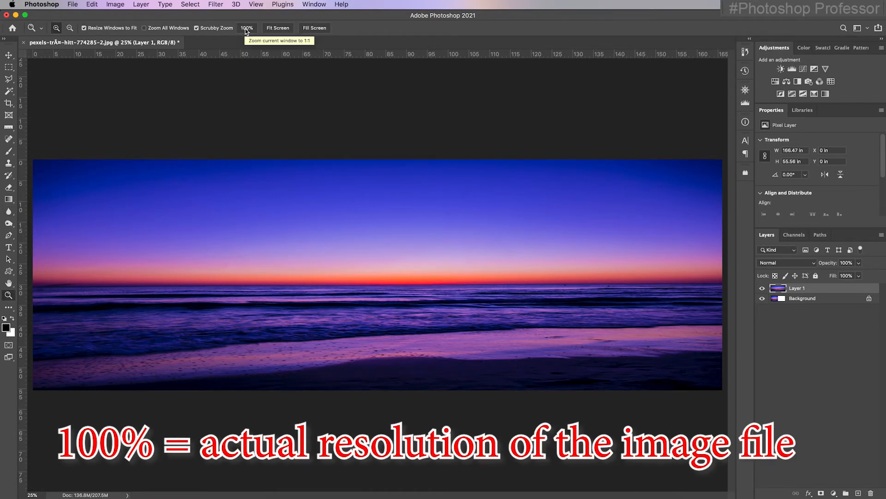
{"action": "left_click", "coordinate": [247, 28]}
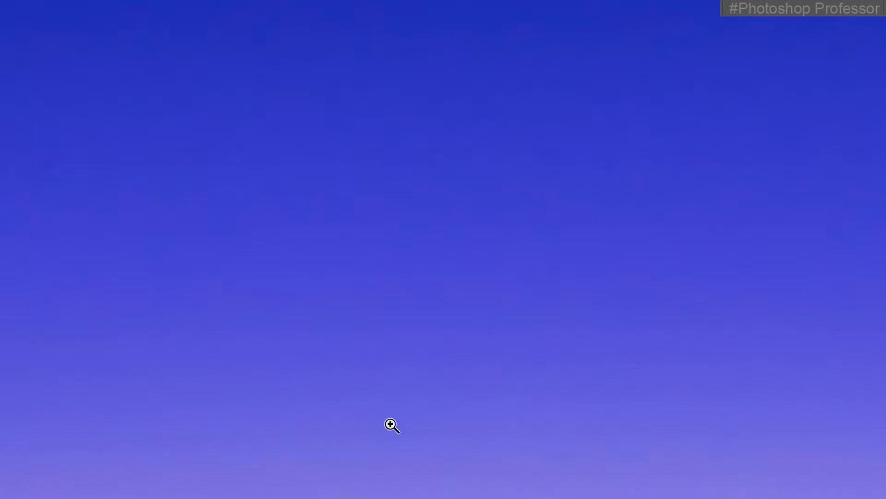
{"action": "left_click", "coordinate": [215, 5]}
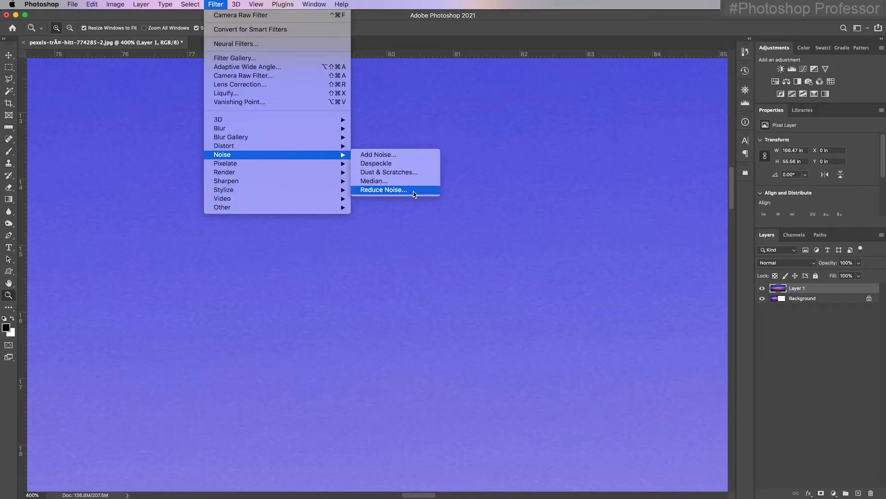
In Reduce Noise, zoom the preview to 400%, enable Remove JPEG Artifact and switch to Advanced mode
{"action": "left_click", "coordinate": [383, 189]}
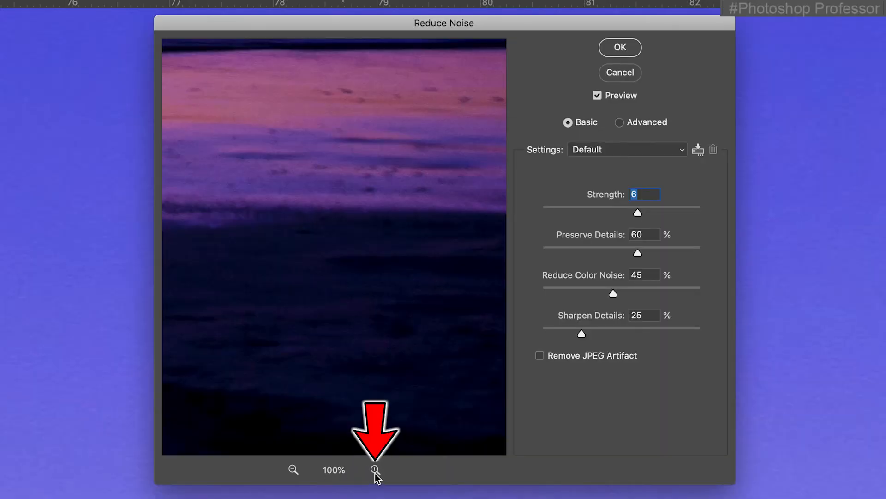
{"action": "left_click", "coordinate": [374, 469]}
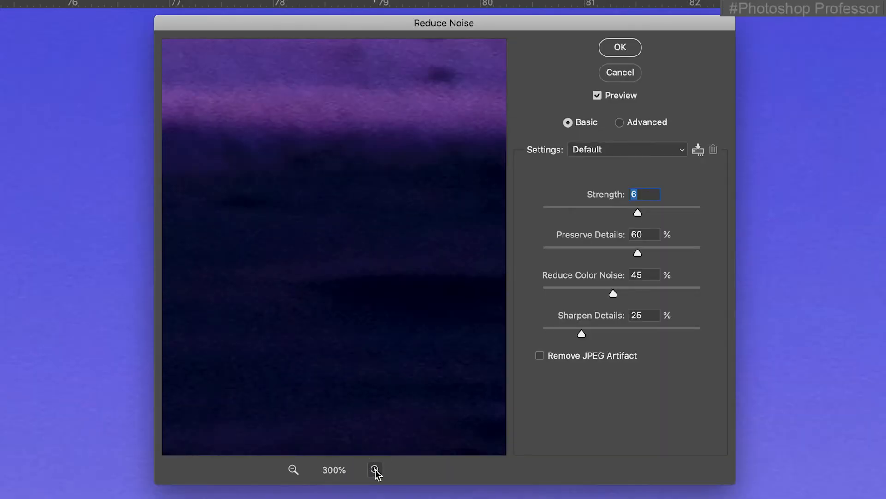
{"action": "left_click", "coordinate": [375, 470]}
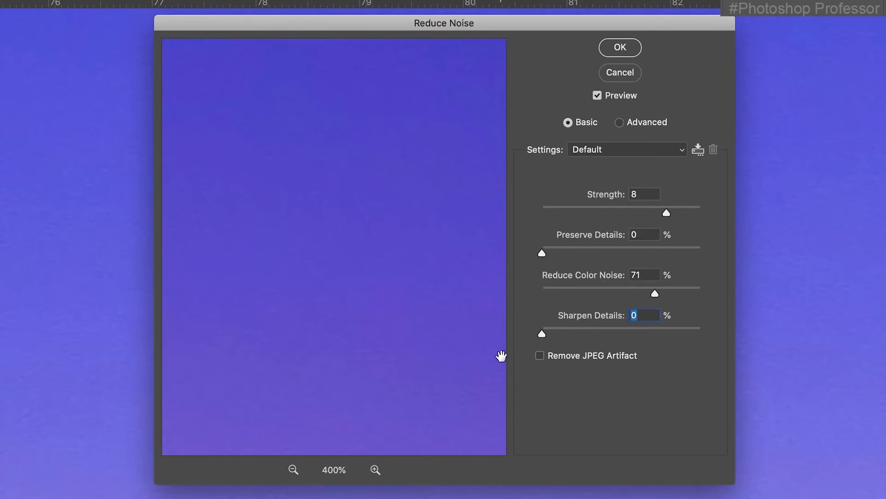
{"action": "left_click", "coordinate": [539, 355]}
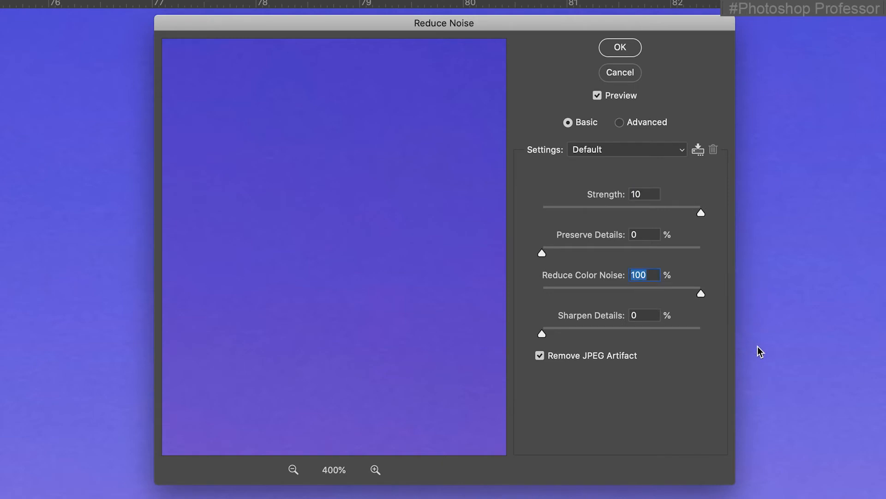
{"action": "mouse_move", "coordinate": [338, 311]}
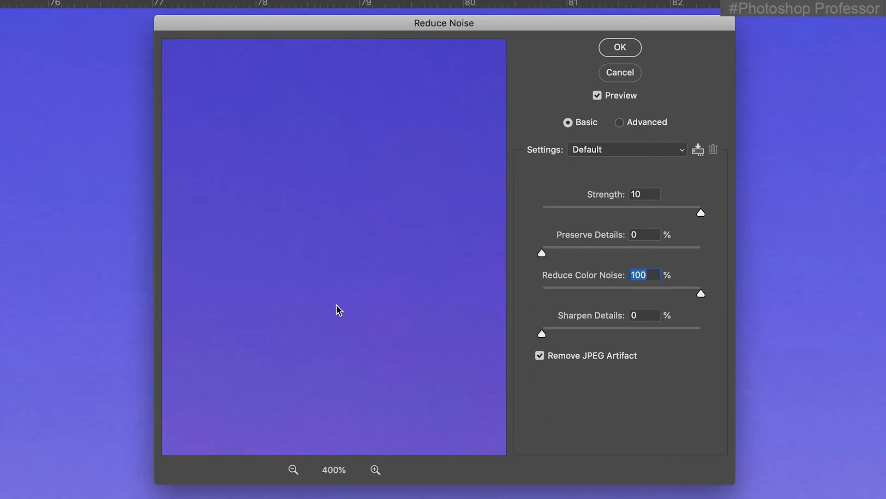
{"action": "left_click", "coordinate": [620, 122]}
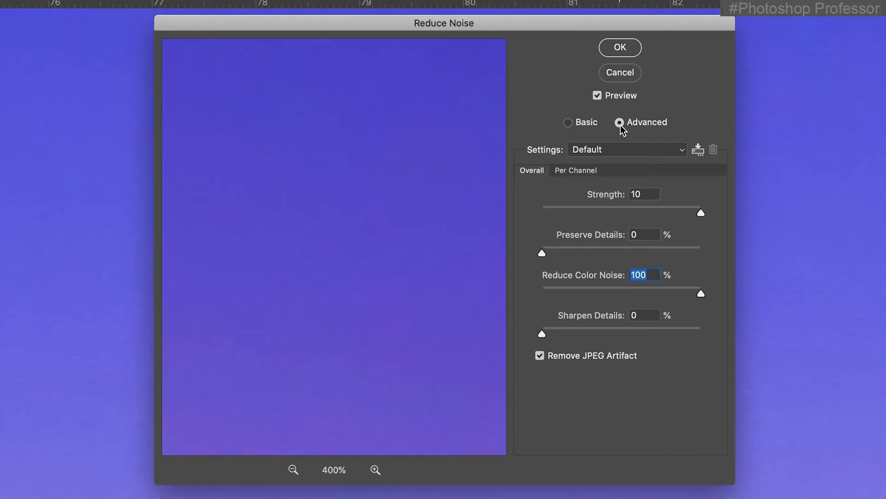
{"action": "mouse_move", "coordinate": [618, 122]}
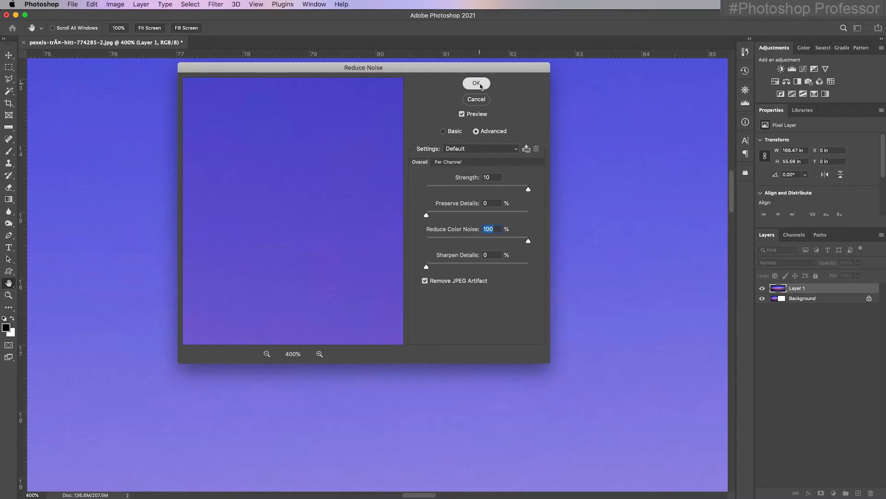
Apply Reduce Noise to Layer 1 and hide it to compare the sky before and after
{"action": "left_click", "coordinate": [477, 83]}
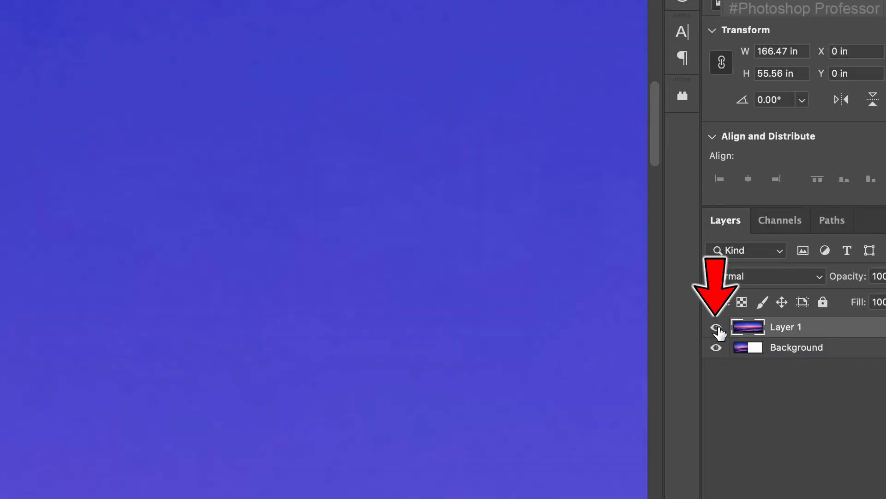
{"action": "left_click", "coordinate": [716, 327]}
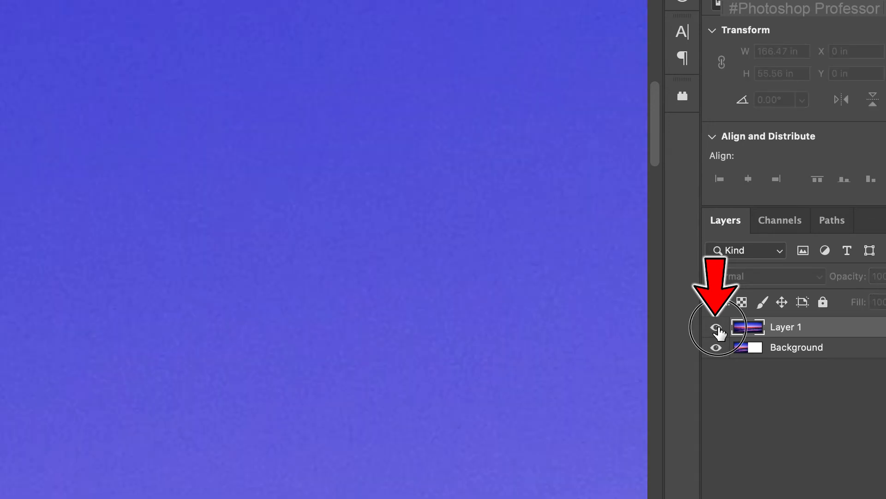